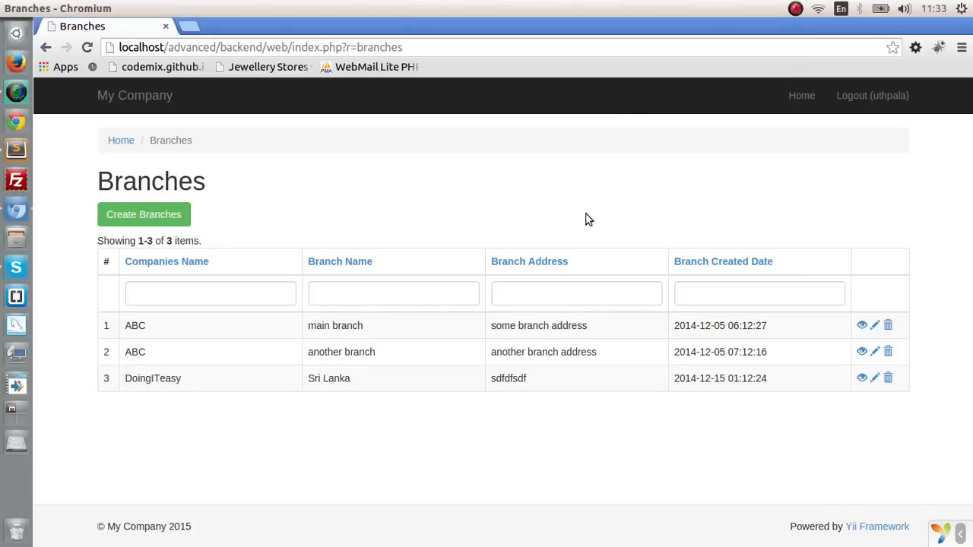
{"action": "mouse_move", "coordinate": [500, 187]}
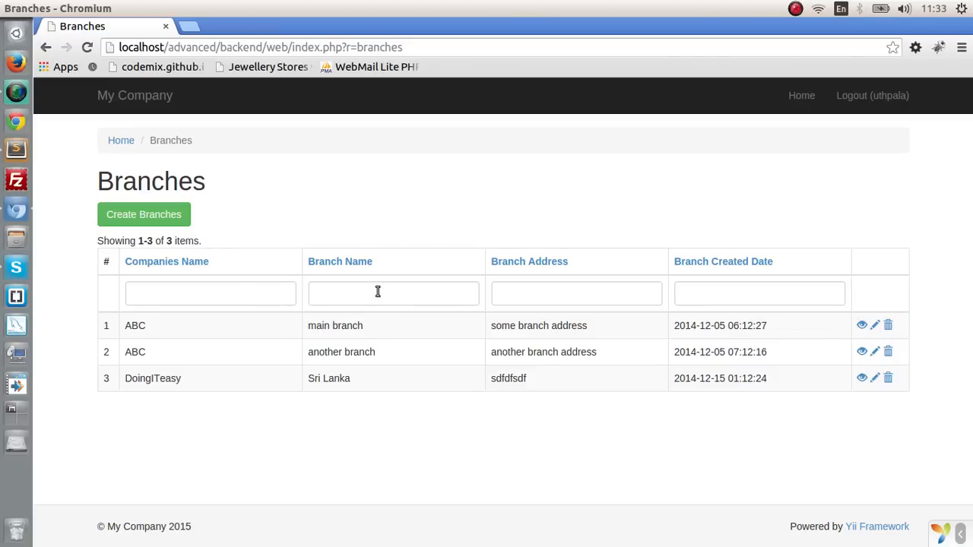
{"action": "mouse_move", "coordinate": [226, 292]}
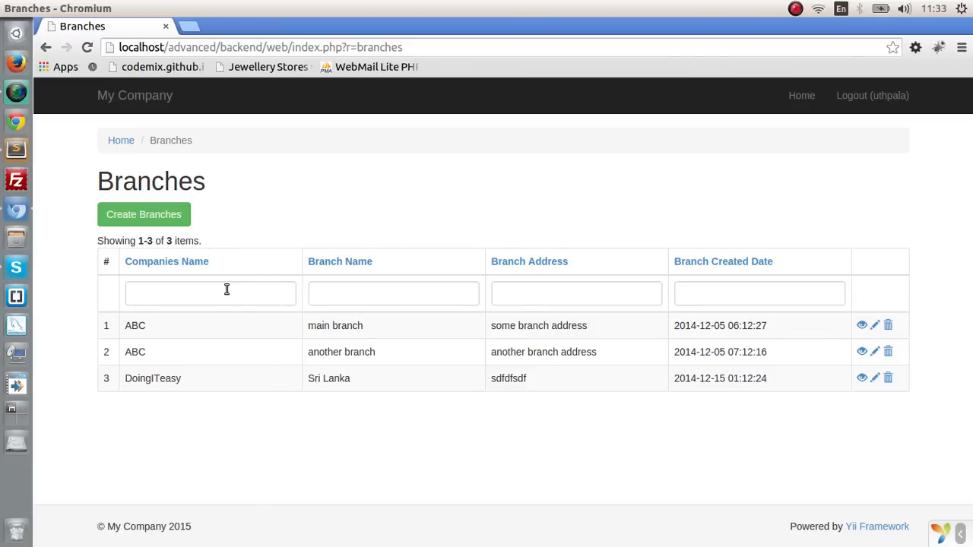
Step: Filter the Branches grid by company name 'abc' in the browser (full page reload)
{"action": "left_click", "coordinate": [210, 294]}
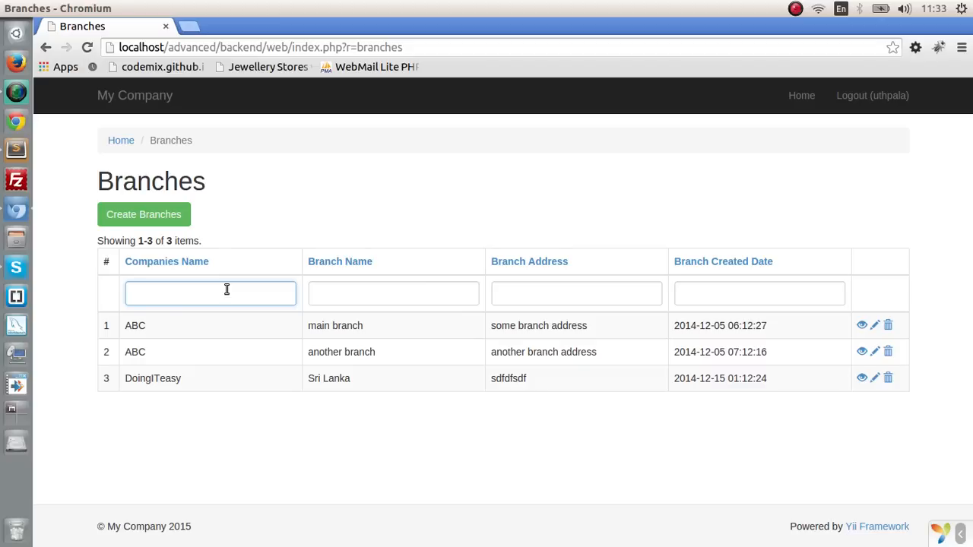
{"action": "type", "text": "abc"}
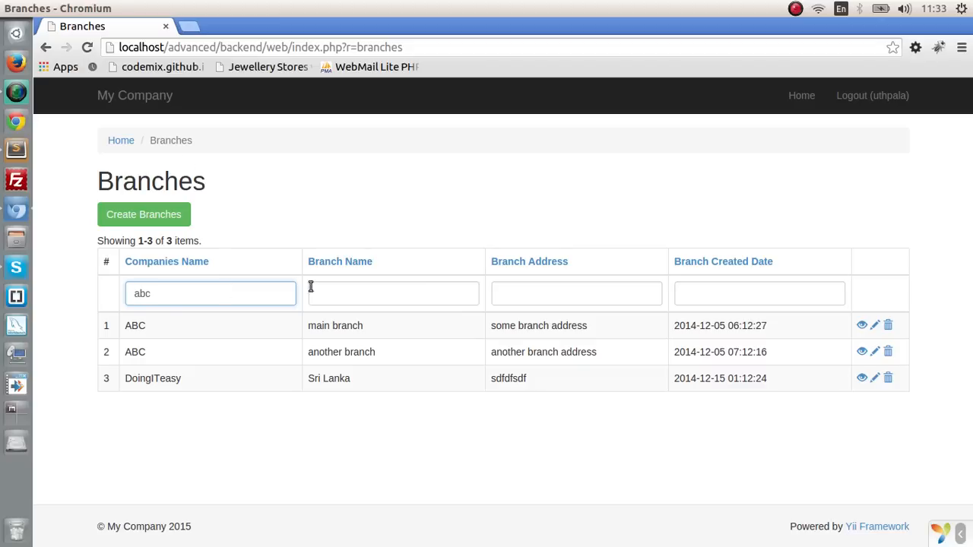
{"action": "key", "text": "Return"}
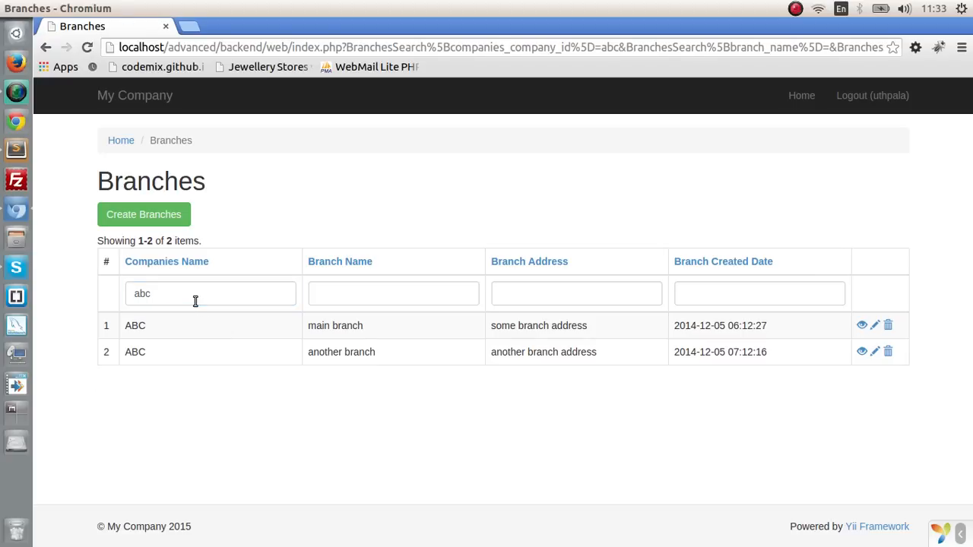
{"action": "mouse_move", "coordinate": [176, 295]}
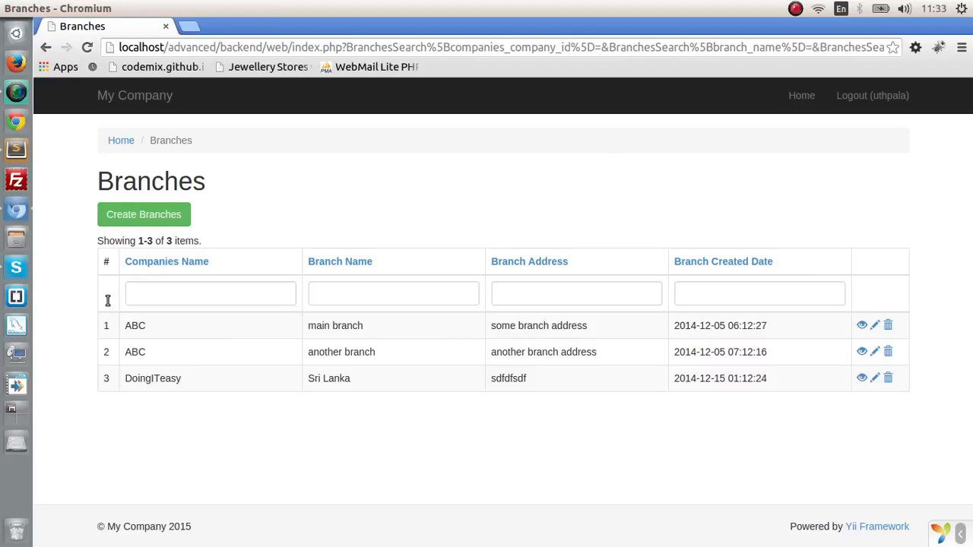
{"action": "mouse_move", "coordinate": [277, 279]}
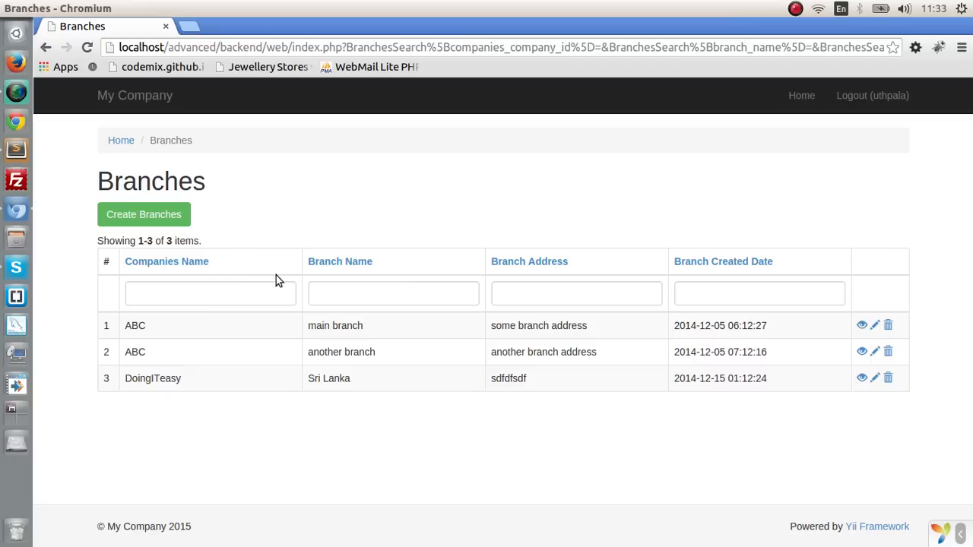
{"action": "mouse_move", "coordinate": [511, 241]}
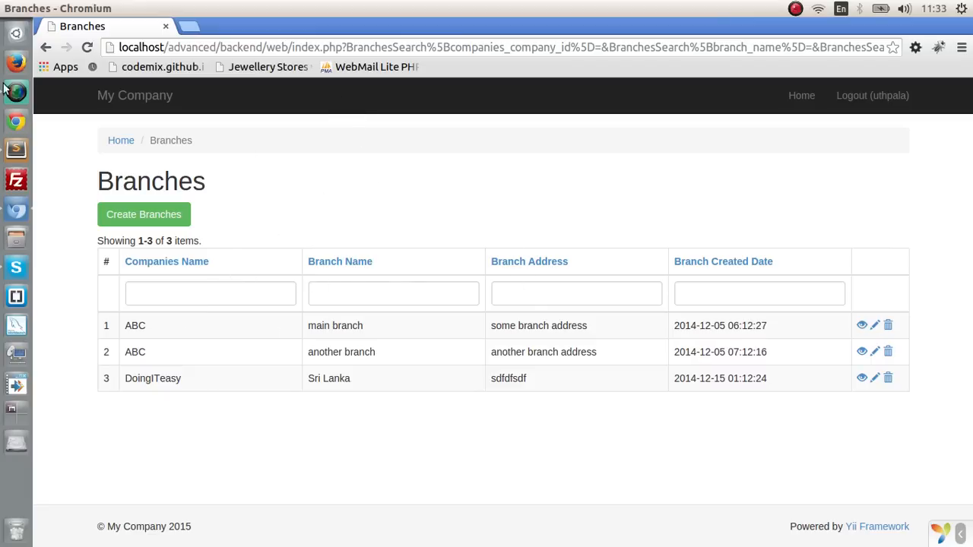
Step: Add 'use yii\widgets\Pjax;' to the Branches index view and save it
{"action": "left_click", "coordinate": [15, 151]}
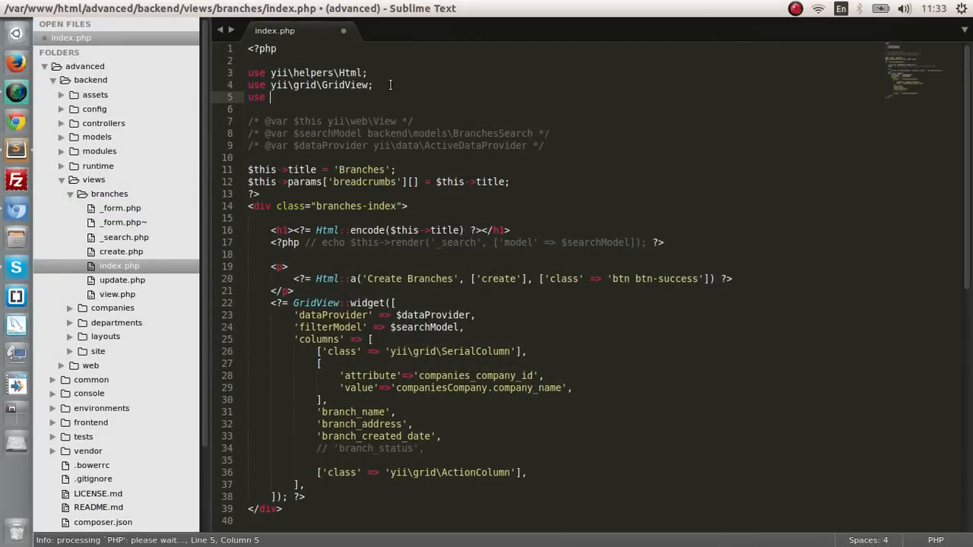
{"action": "type", "text": "yii\\"}
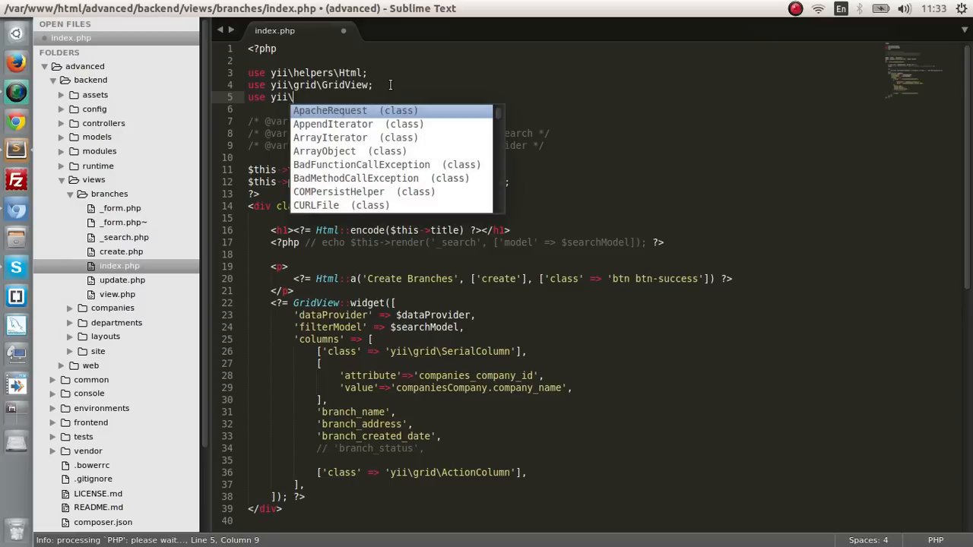
{"action": "key", "text": "Escape"}
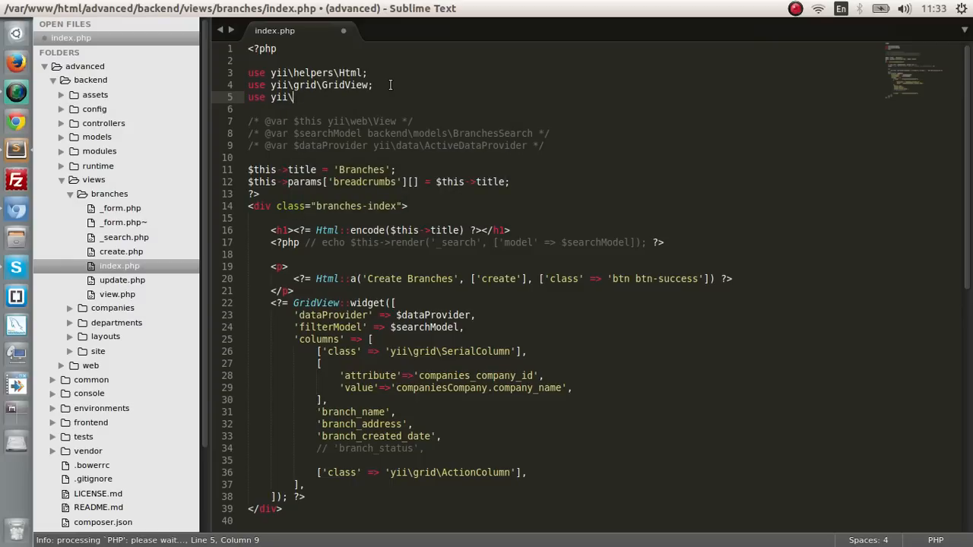
{"action": "type", "text": "idgets\\"}
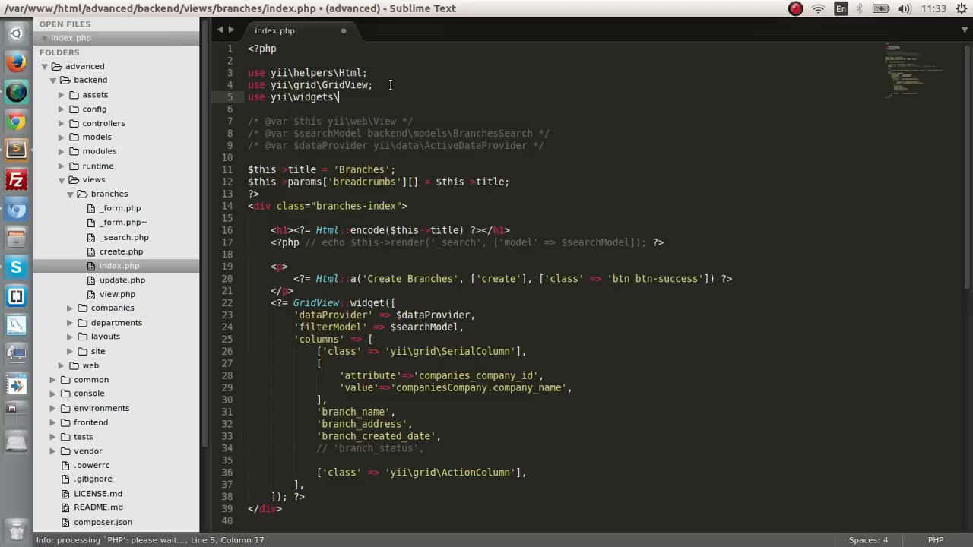
{"action": "type", "text": "Pjax"}
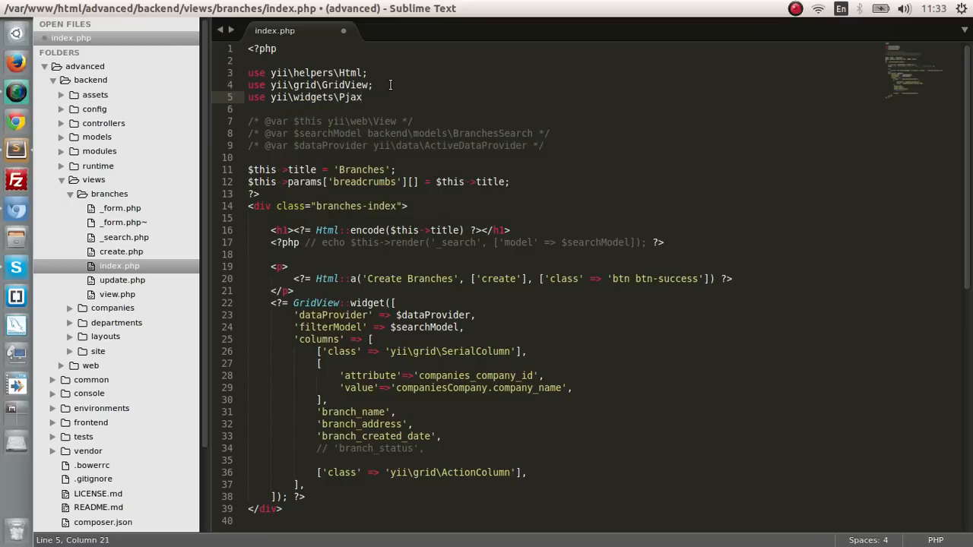
{"action": "key", "text": "ctrl+s"}
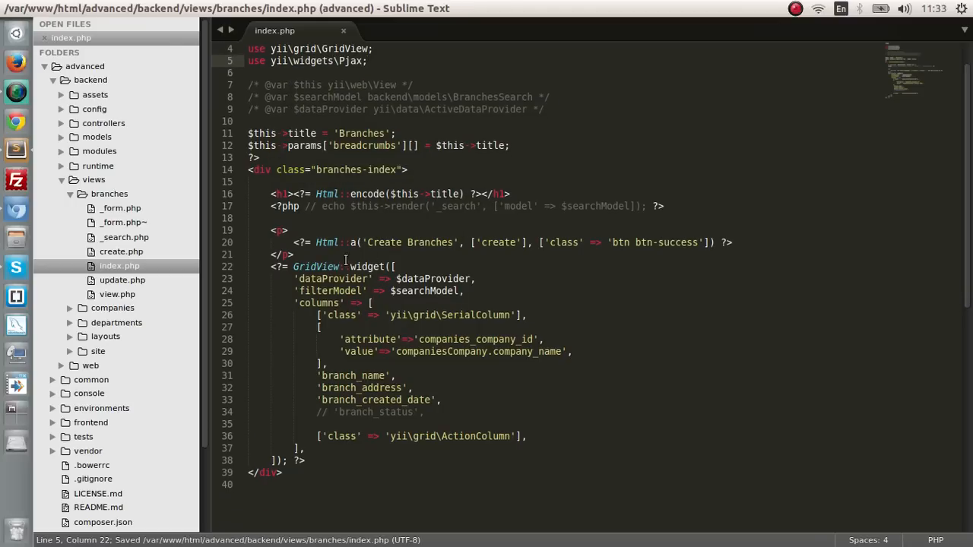
{"action": "left_click", "coordinate": [292, 255]}
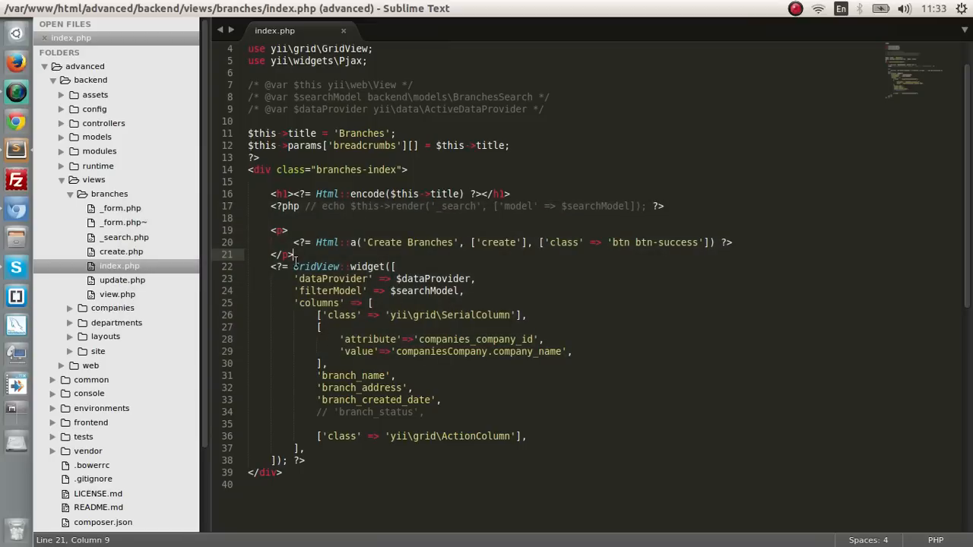
Step: Insert a Pjax::begin() call on a new line before the GridView widget
{"action": "key", "text": "Return"}
{"action": "type", "text": "<?php"}
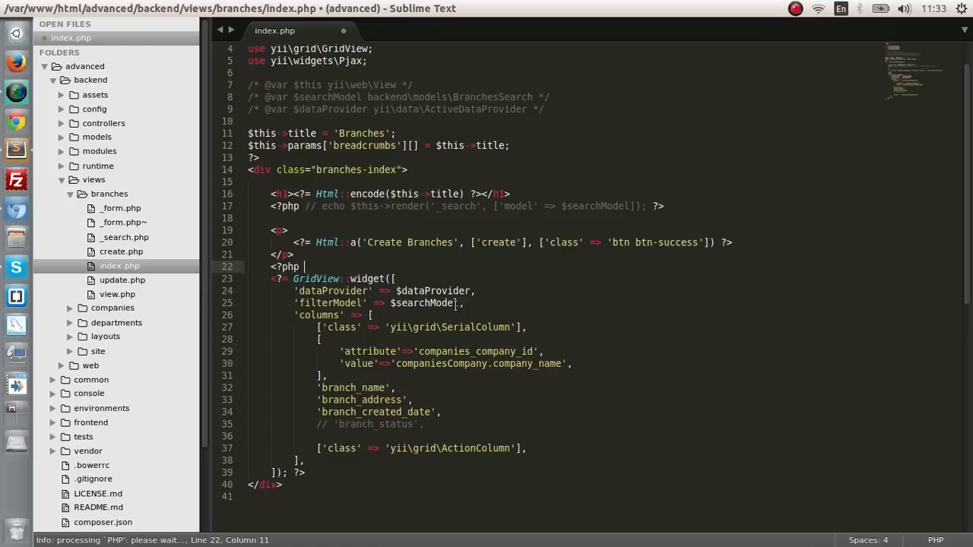
{"action": "type", "text": "P"}
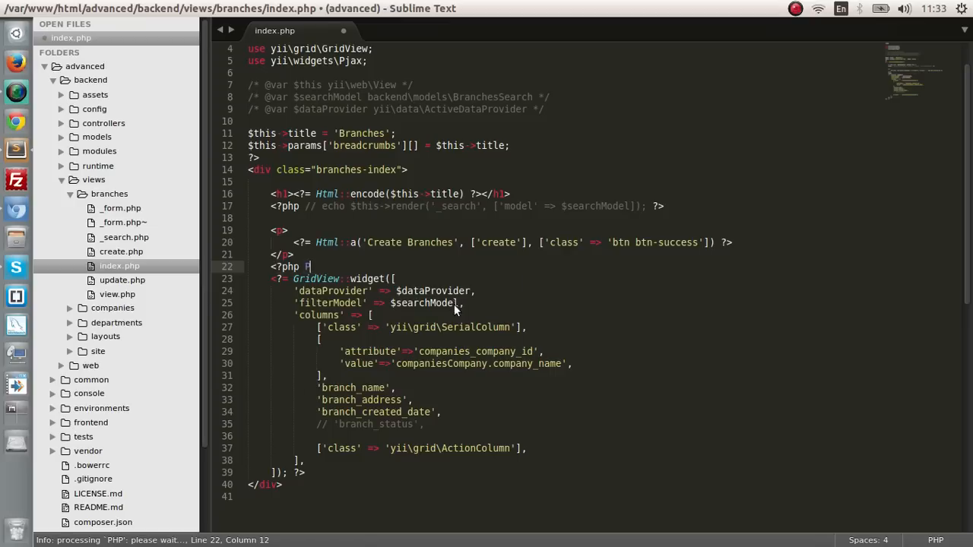
{"action": "type", "text": "jax::"}
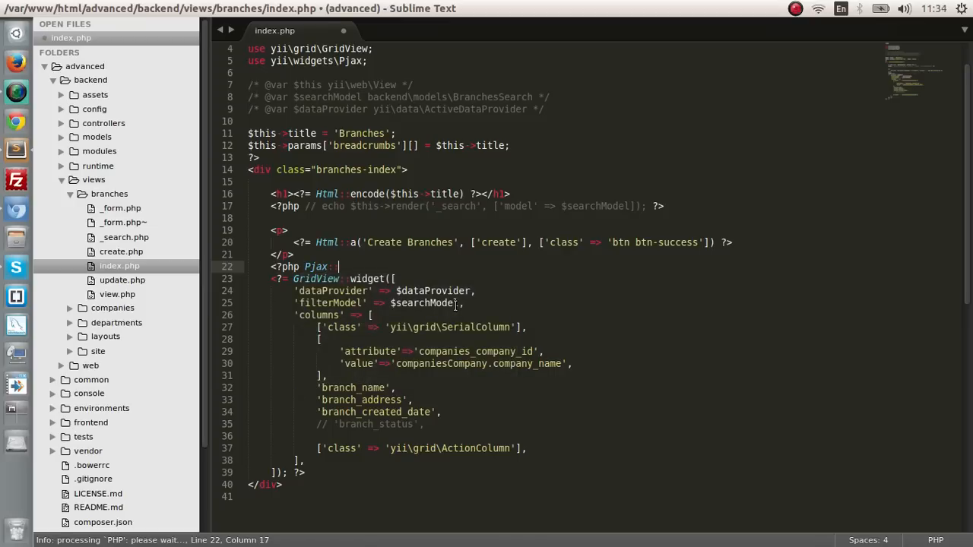
{"action": "type", "text": "begin(); ?>"}
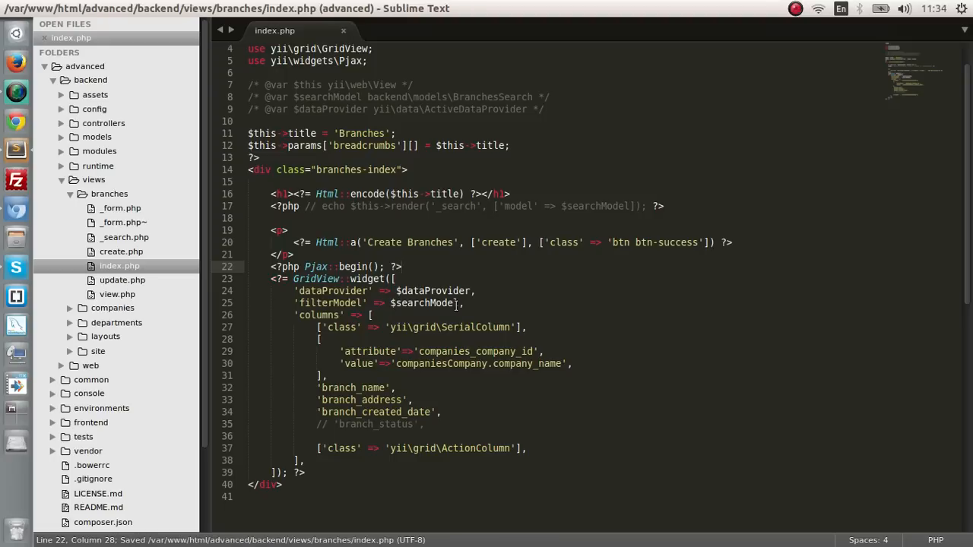
Step: Add '<?php Pjax::end(); ?>' after the GridView widget and save the view
{"action": "left_click", "coordinate": [250, 496]}
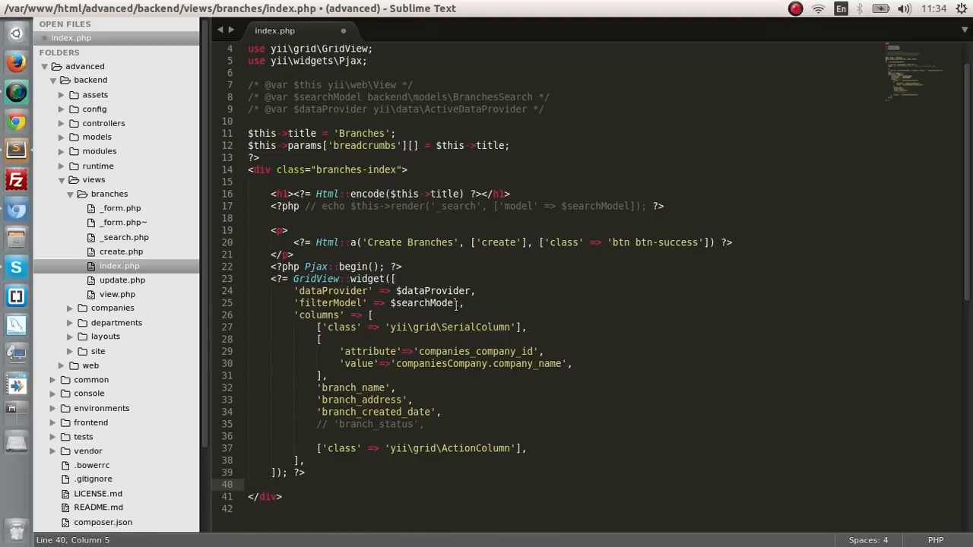
{"action": "type", "text": "</"}
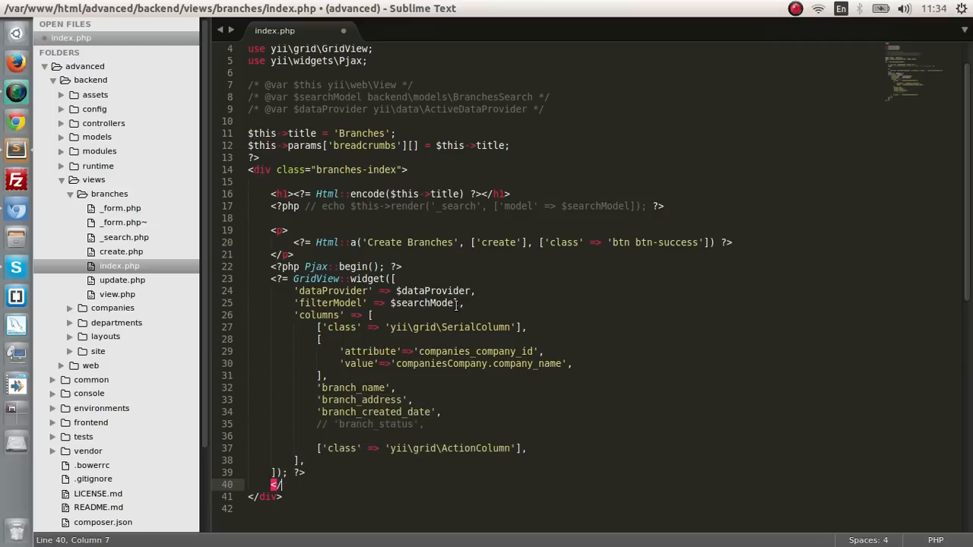
{"action": "type", "text": "php Pjax"}
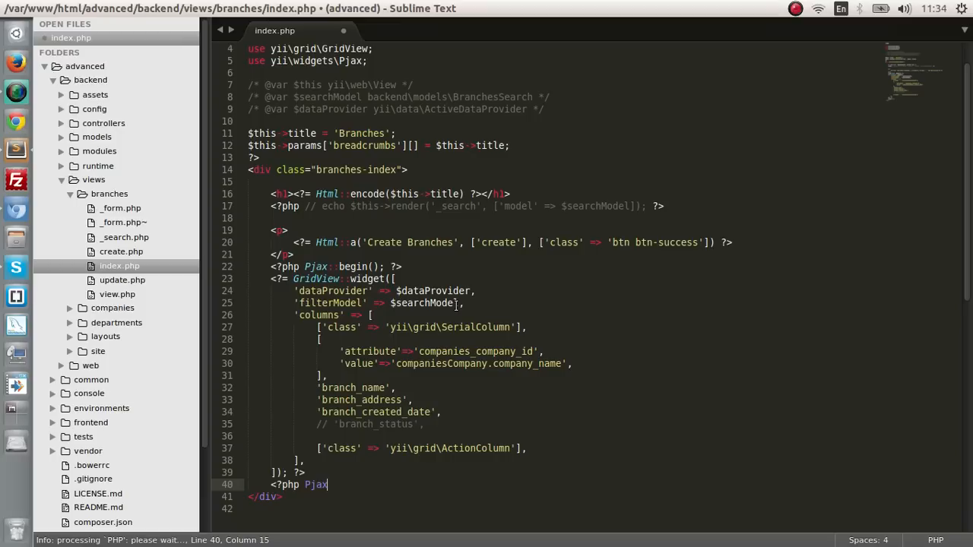
{"action": "type", "text": "::end()"}
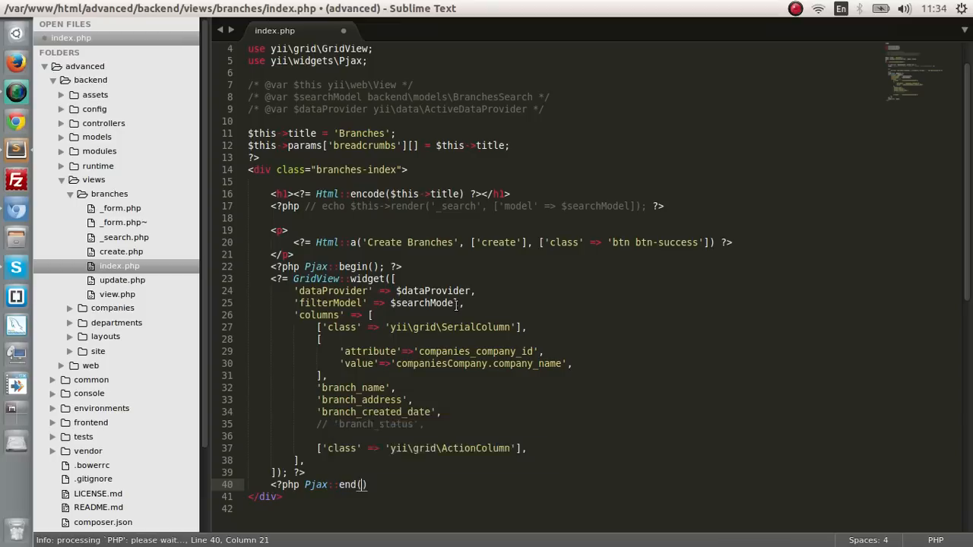
{"action": "type", "text": "; ?>"}
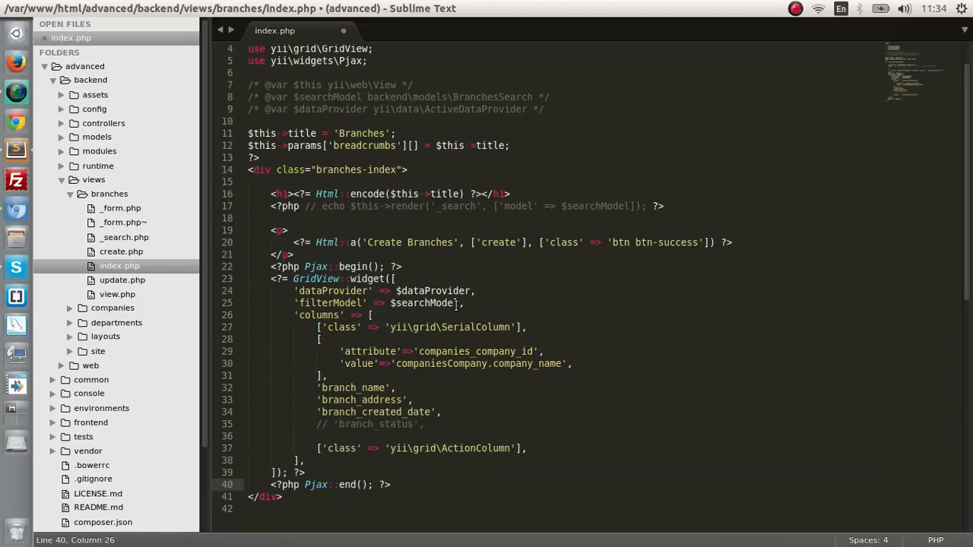
{"action": "key", "text": "ctrl+s"}
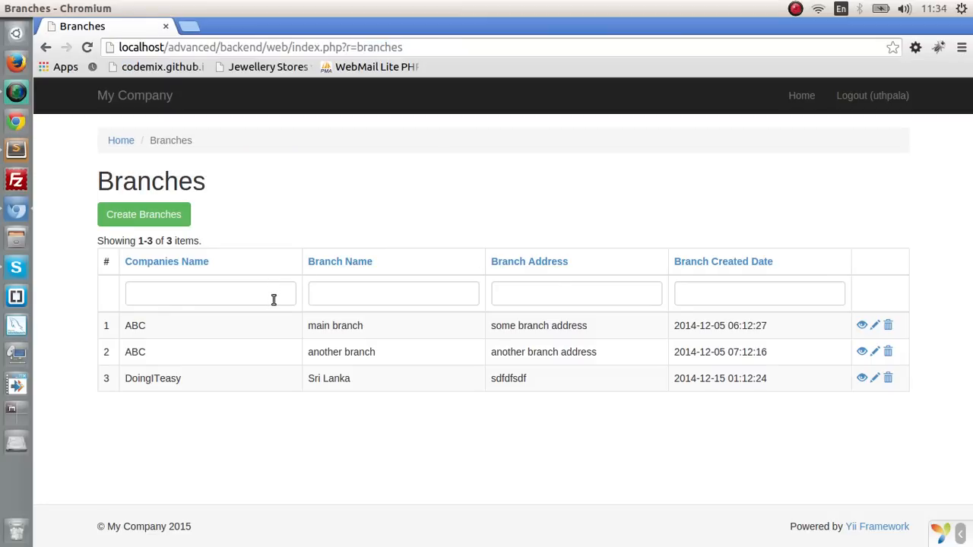
Step: Reload the Branches page and filter the grid by company name 'DoingITeasy'
{"action": "type", "text": "abc"}
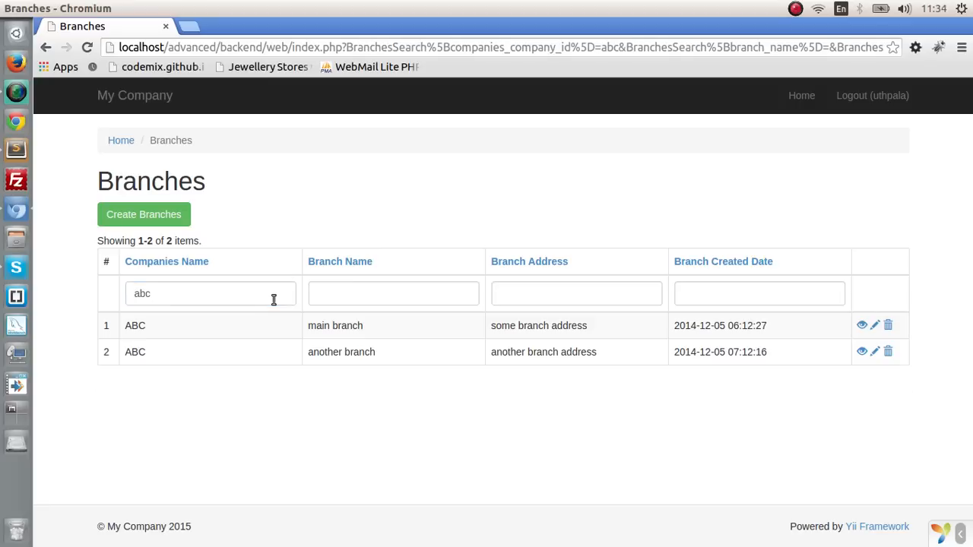
{"action": "left_click", "coordinate": [87, 47]}
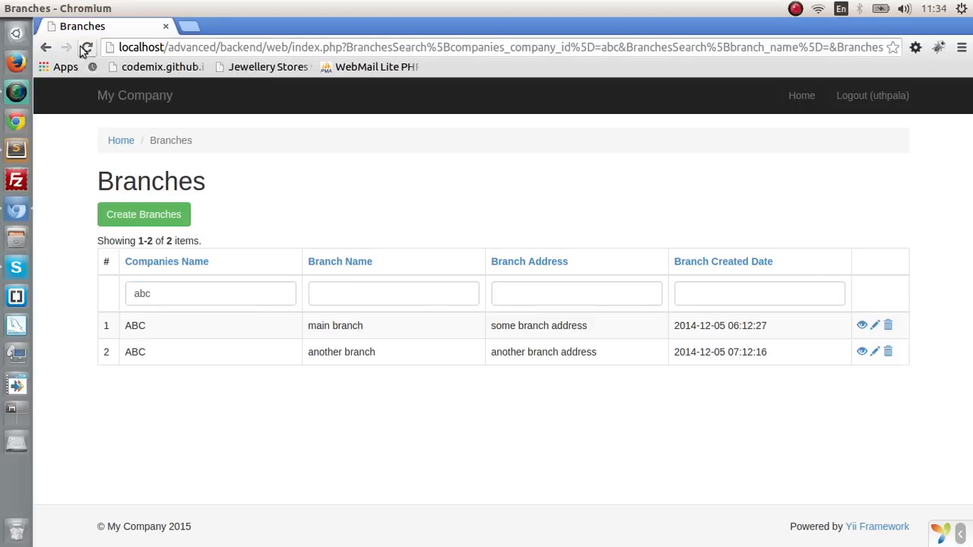
{"action": "left_click", "coordinate": [210, 293]}
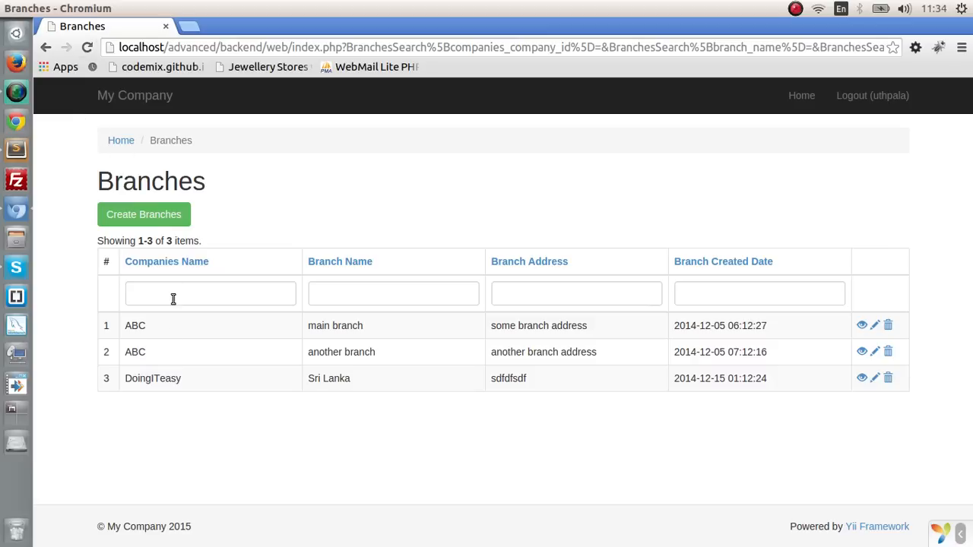
{"action": "type", "text": "D"}
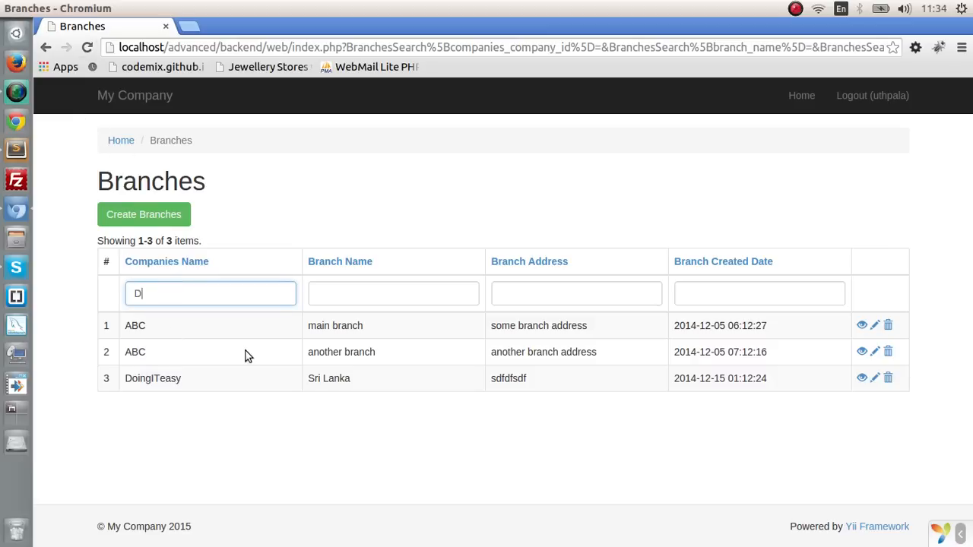
{"action": "type", "text": "oingIte"}
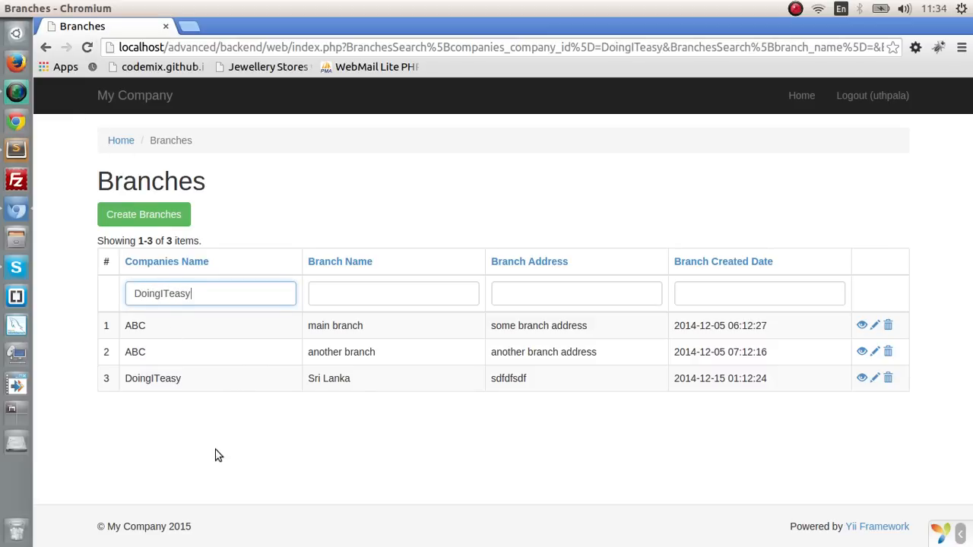
{"action": "key", "text": "Return"}
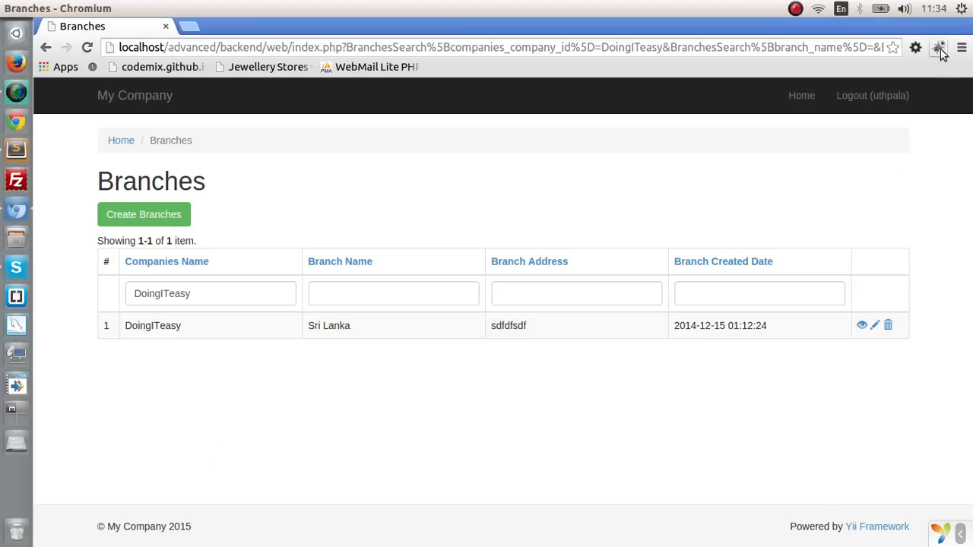
Step: With the Firebug Lite console open, filter the grid by company name 'abc'
{"action": "left_click", "coordinate": [938, 47]}
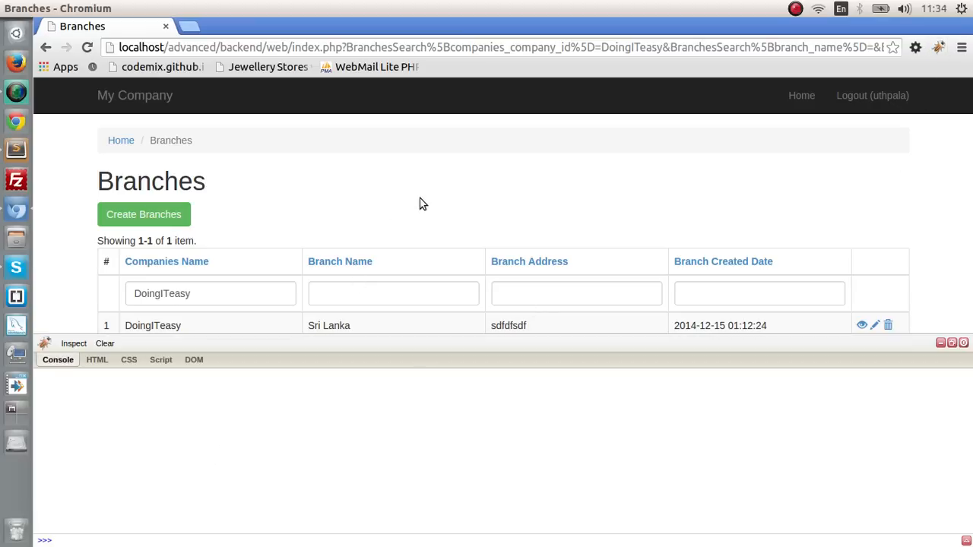
{"action": "left_click", "coordinate": [210, 293]}
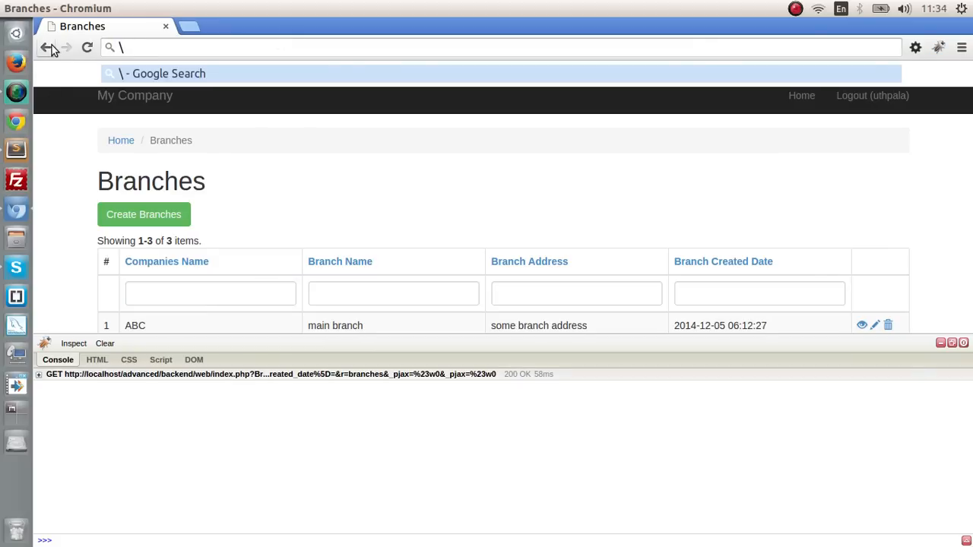
{"action": "type", "text": "DoingITeasy"}
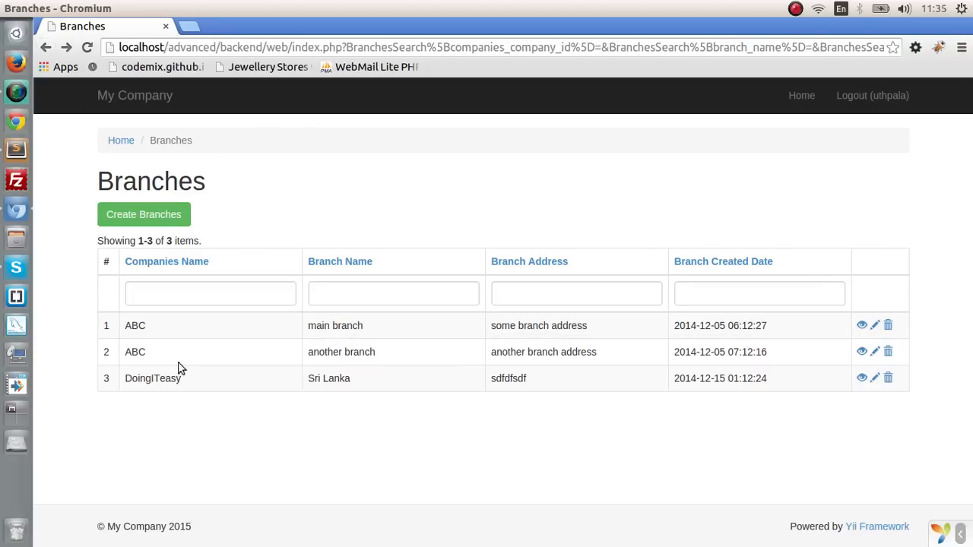
{"action": "key", "text": "F12"}
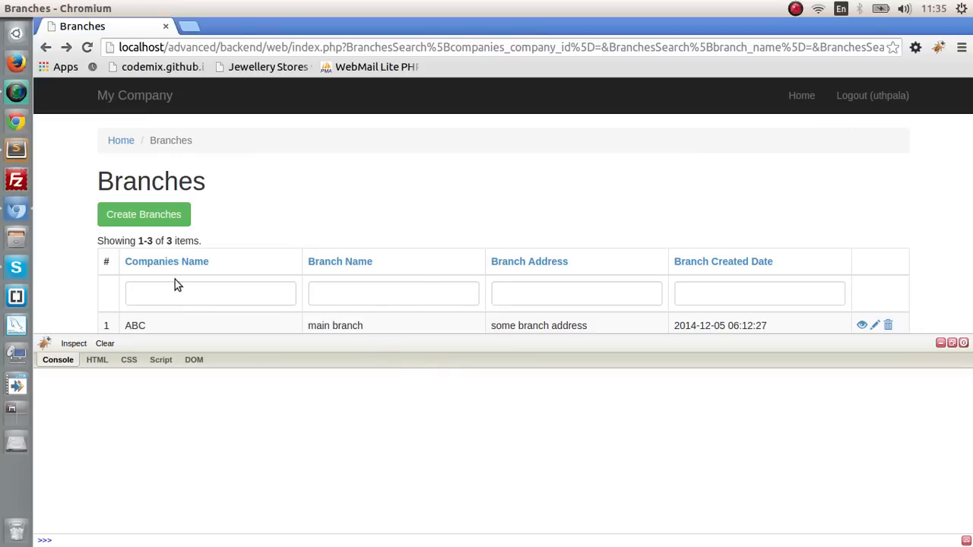
{"action": "type", "text": "abc"}
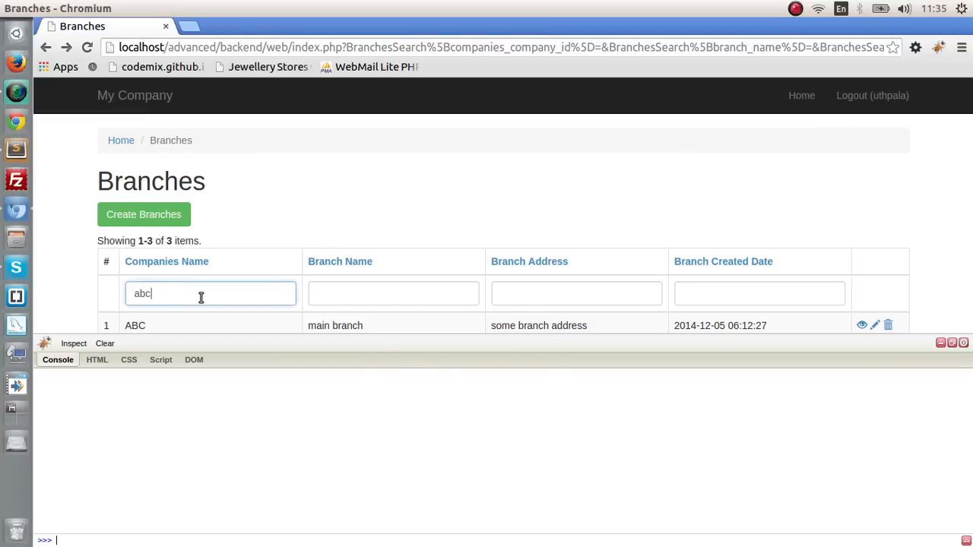
{"action": "key", "text": "Return"}
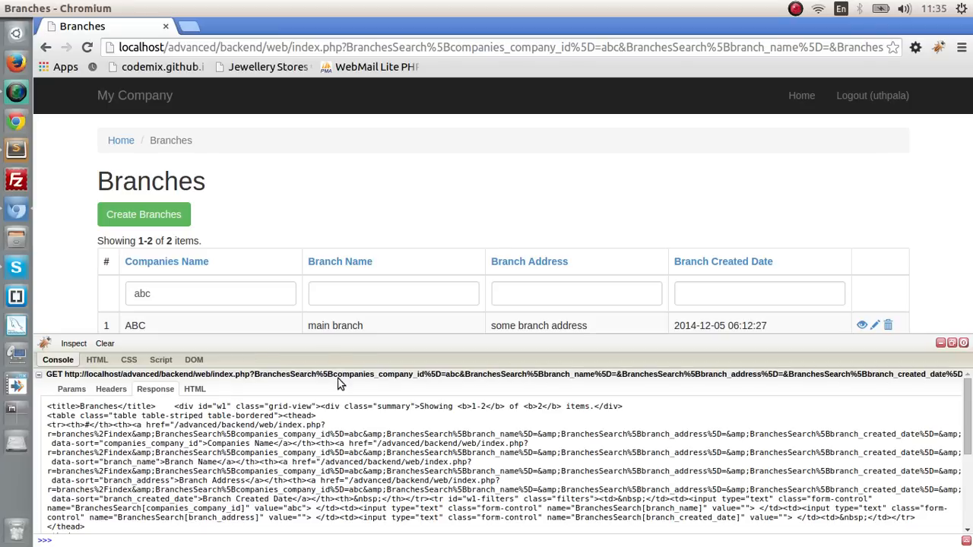
Step: Scroll through the pjax GET request's HTML response, then close the console
{"action": "scroll", "scroll_direction": "down", "scroll_amount": 3}
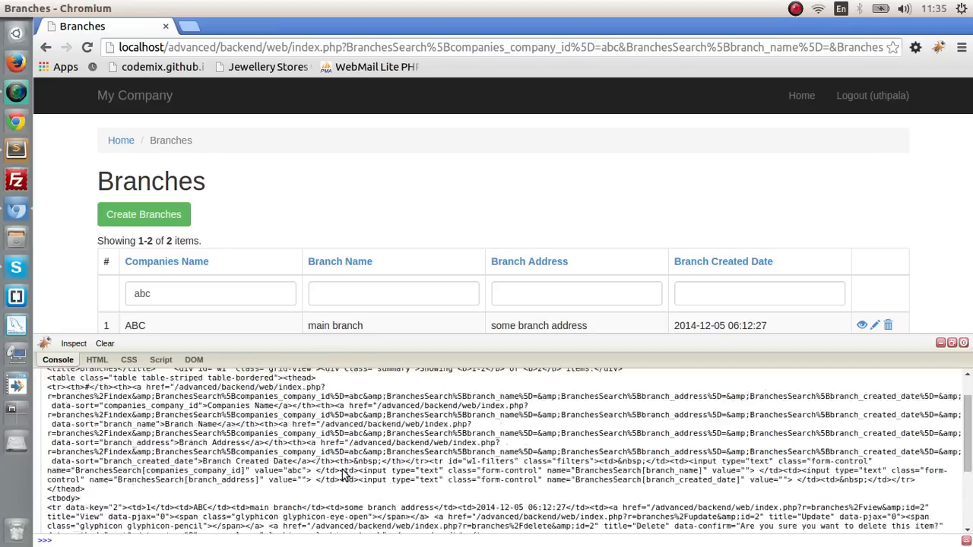
{"action": "scroll", "scroll_direction": "down", "scroll_amount": 3}
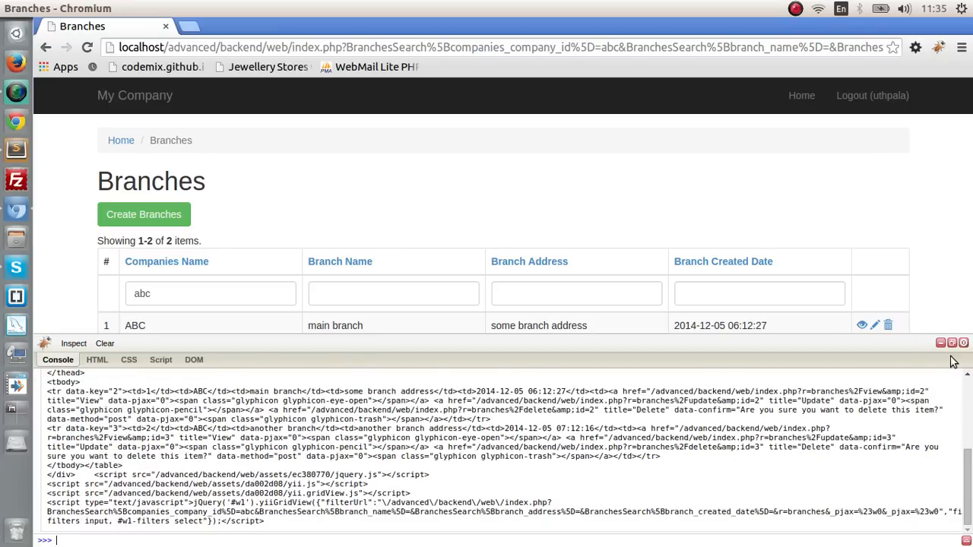
{"action": "left_click", "coordinate": [963, 343]}
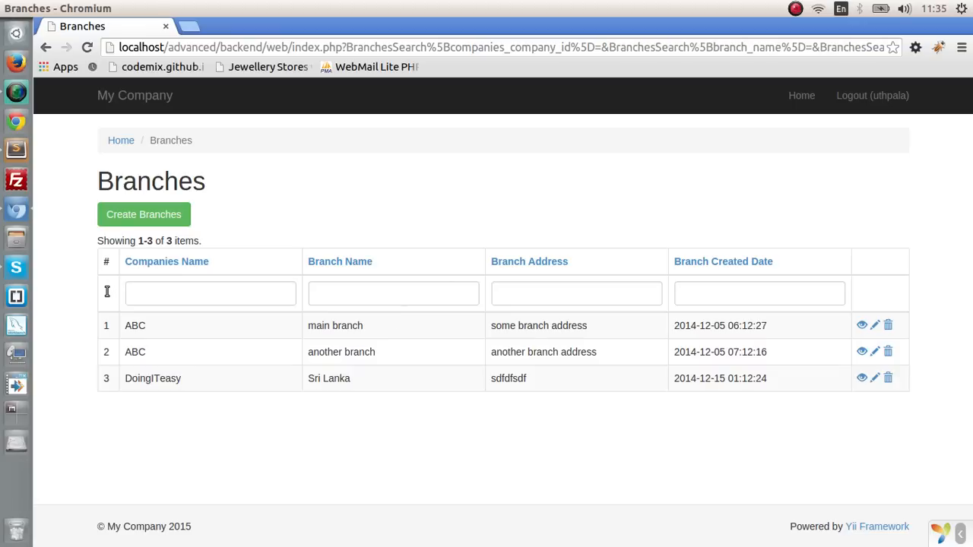
{"action": "left_click", "coordinate": [210, 294]}
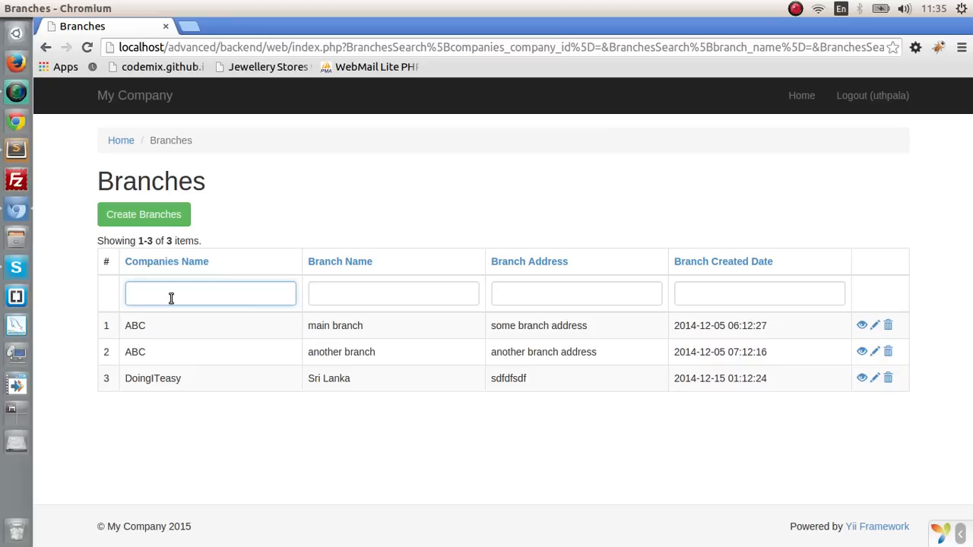
{"action": "left_click", "coordinate": [210, 294]}
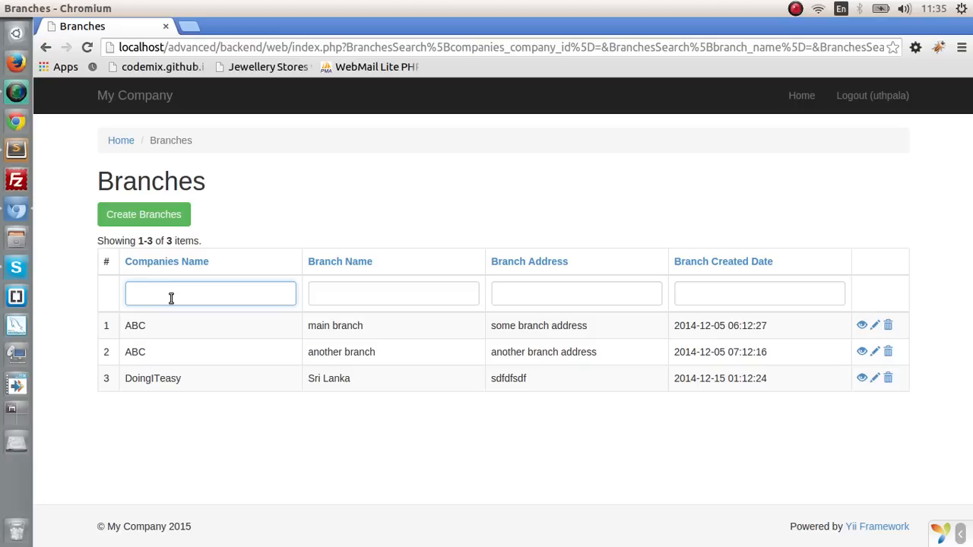
{"action": "left_click", "coordinate": [210, 293]}
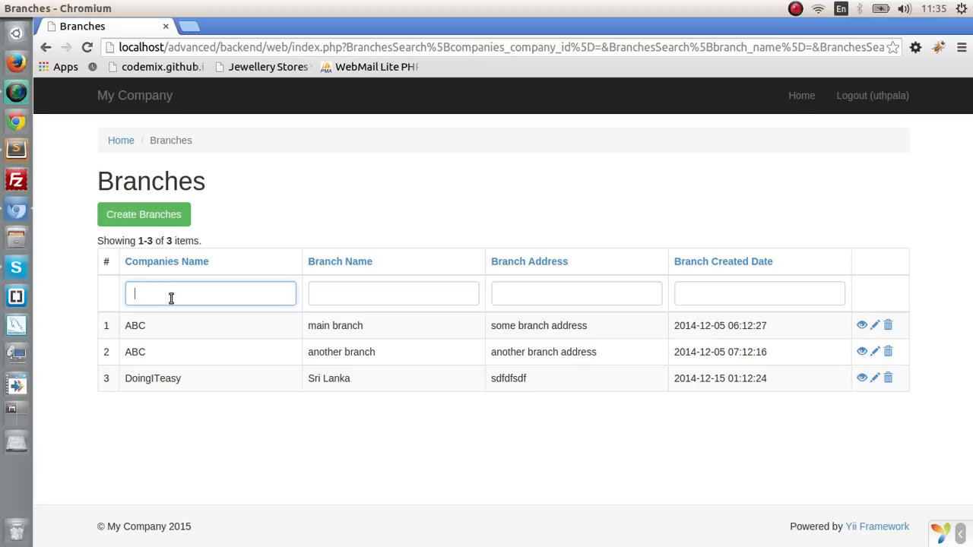